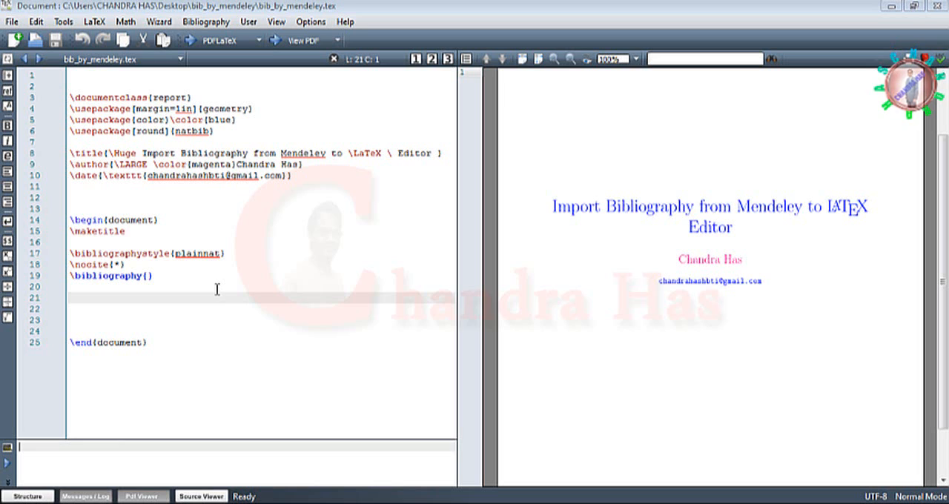
pyautogui.moveTo(733, 245)
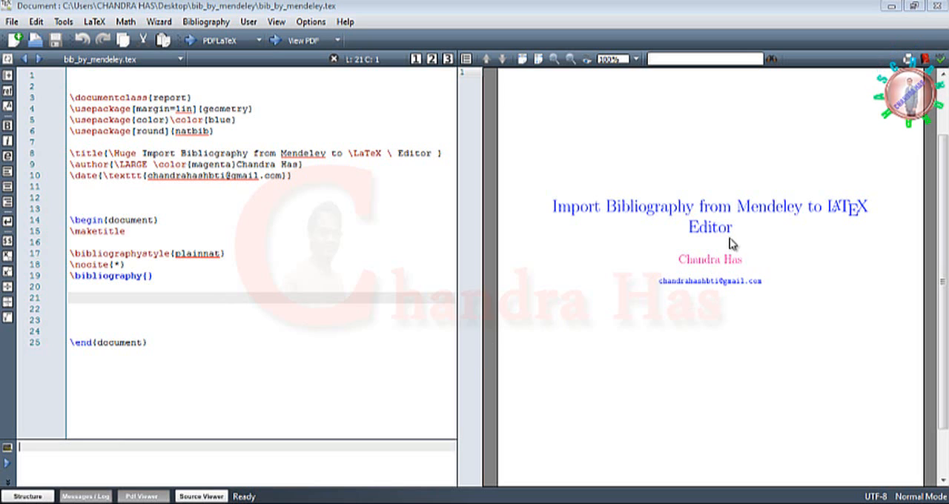
pyautogui.moveTo(268, 306)
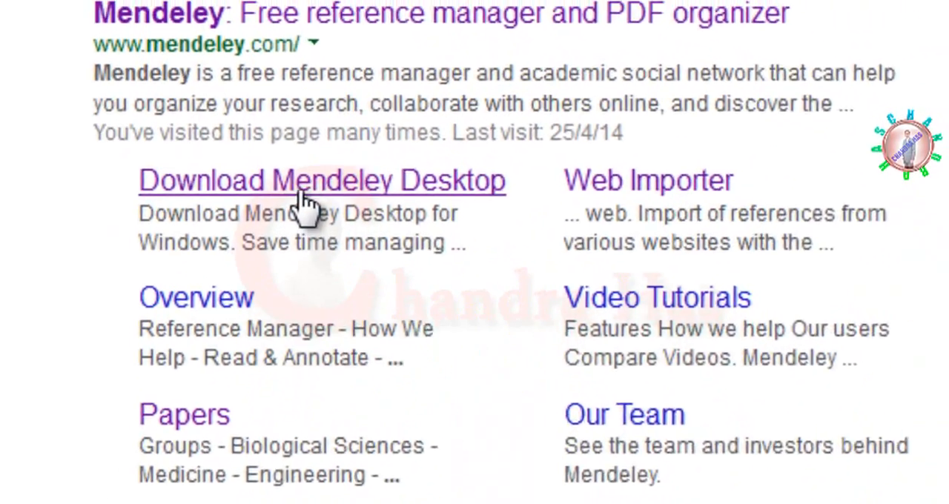
# Go to the Download Mendeley Desktop for Windows page from the search results
pyautogui.click(320, 181)
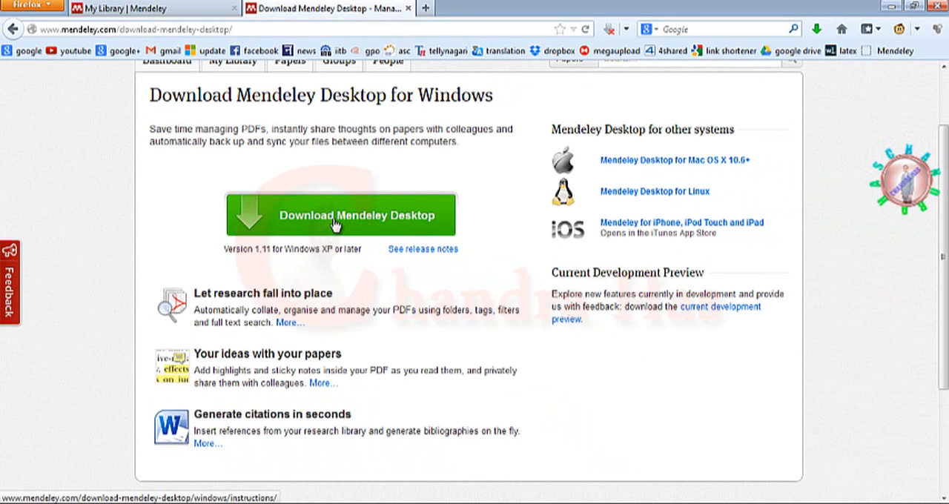
pyautogui.moveTo(364, 223)
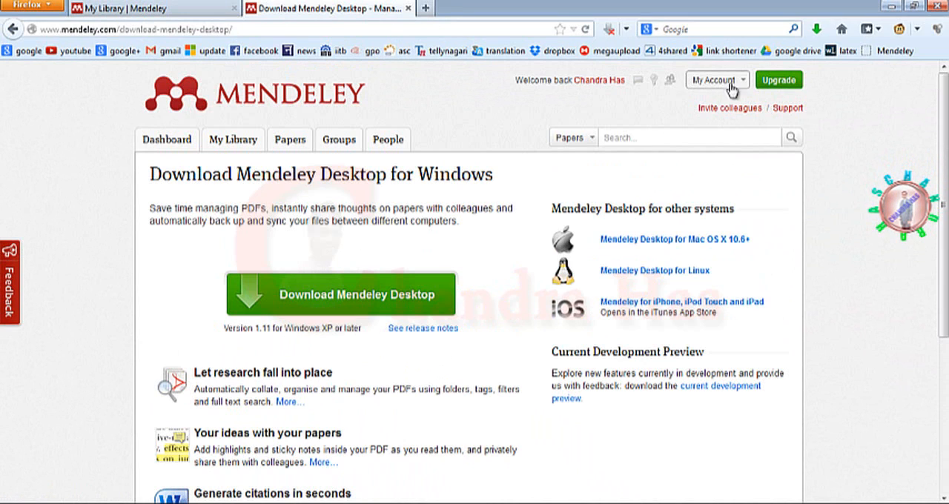
pyautogui.moveTo(613, 110)
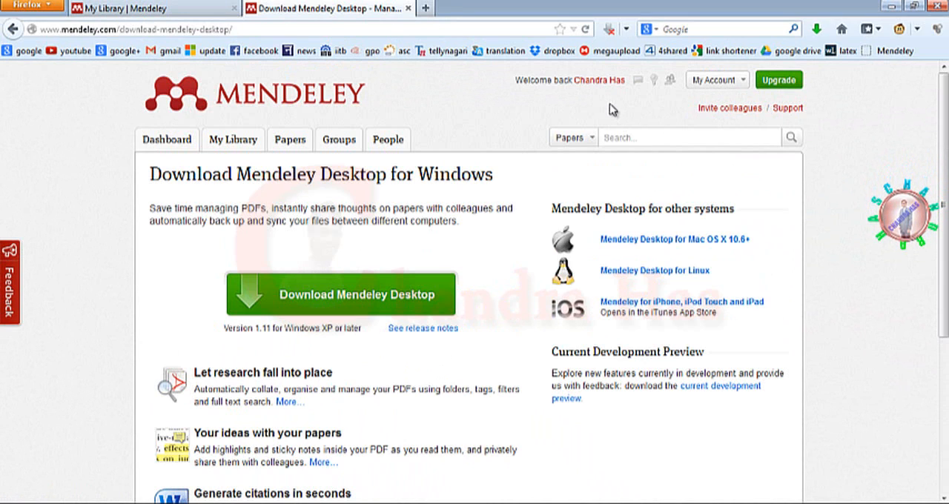
pyautogui.moveTo(453, 239)
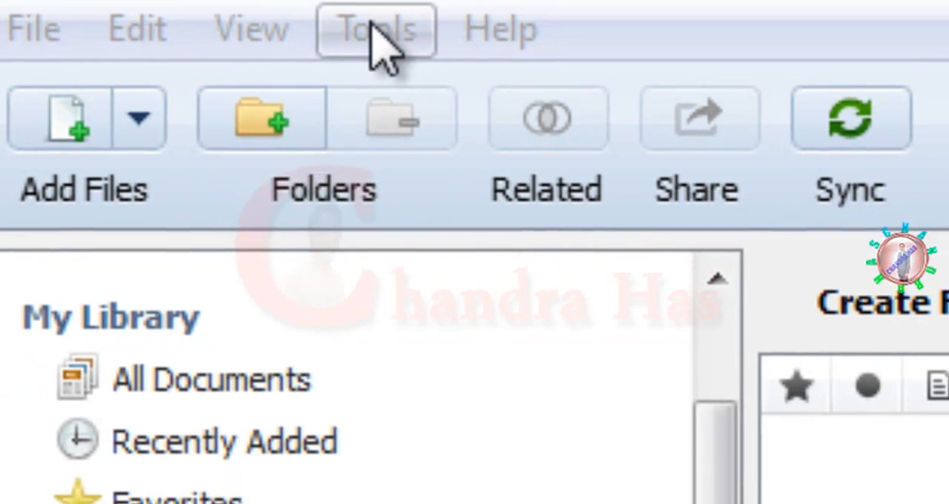
# Enable BibTeX syncing, one file per collection, into the Desktop\bib_by_mendeley folder
pyautogui.click(374, 30)
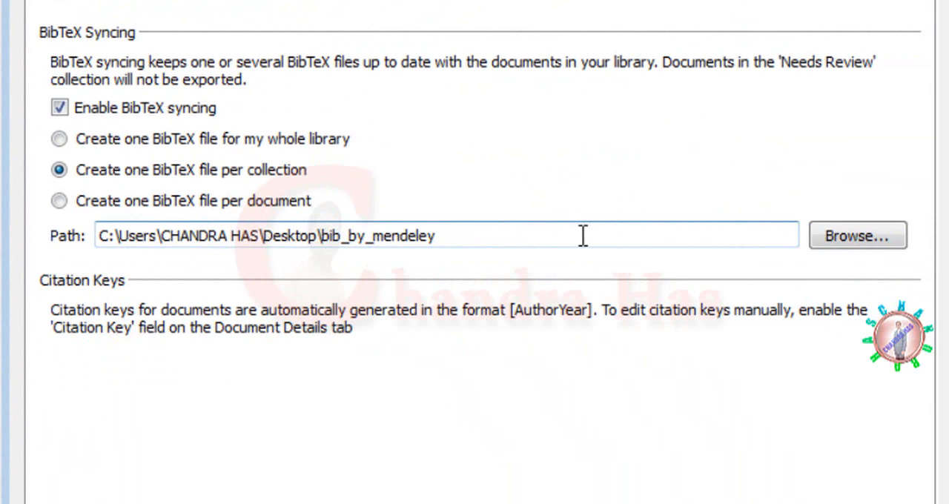
pyautogui.moveTo(498, 240)
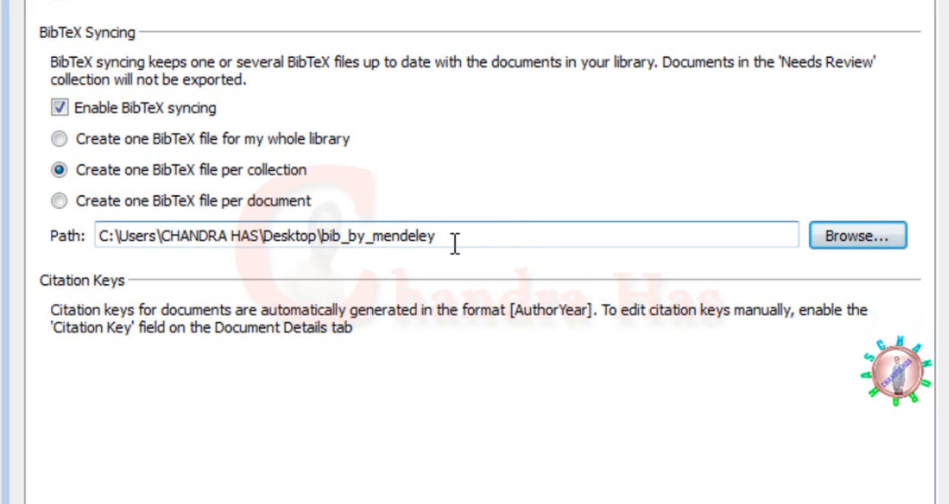
pyautogui.click(866, 237)
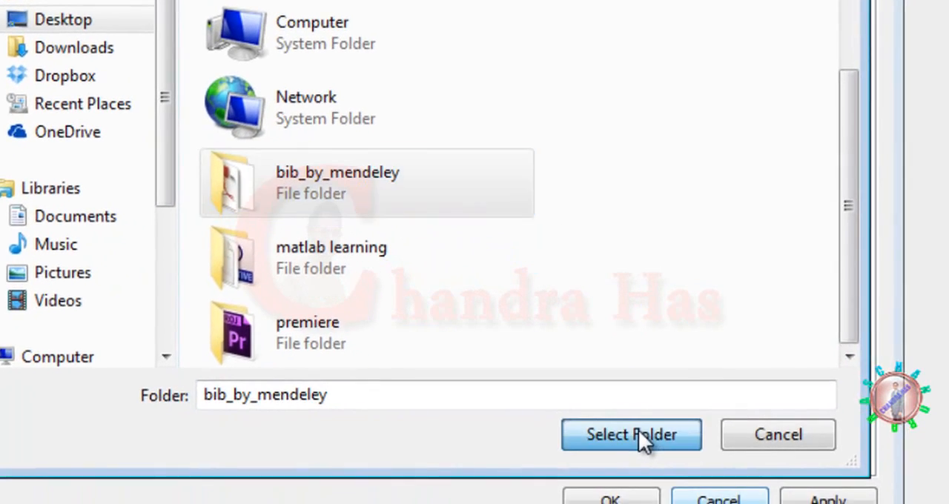
pyautogui.click(632, 435)
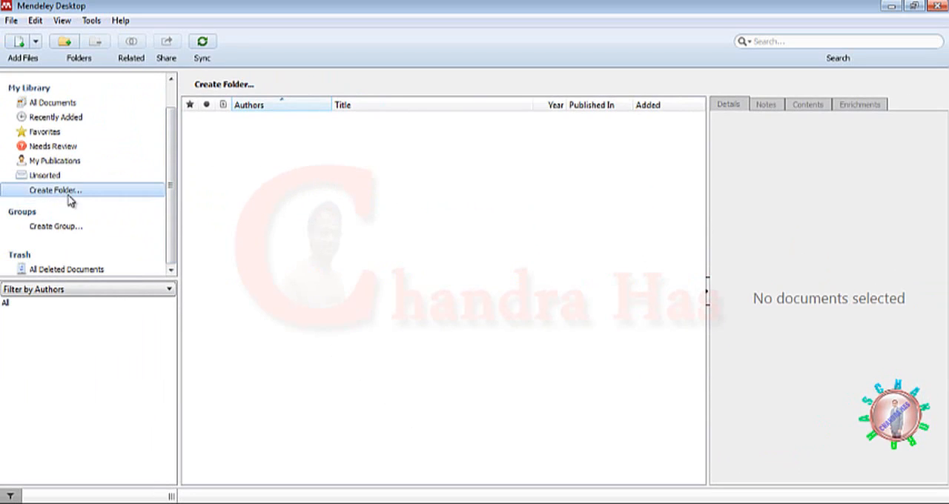
# Create a new library collection named 'tutorial'
pyautogui.click(56, 190)
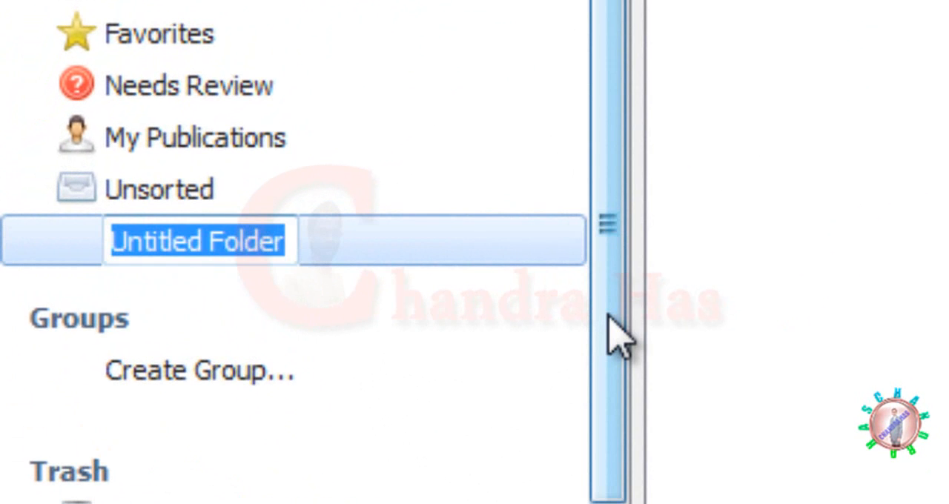
pyautogui.write('tutorial')
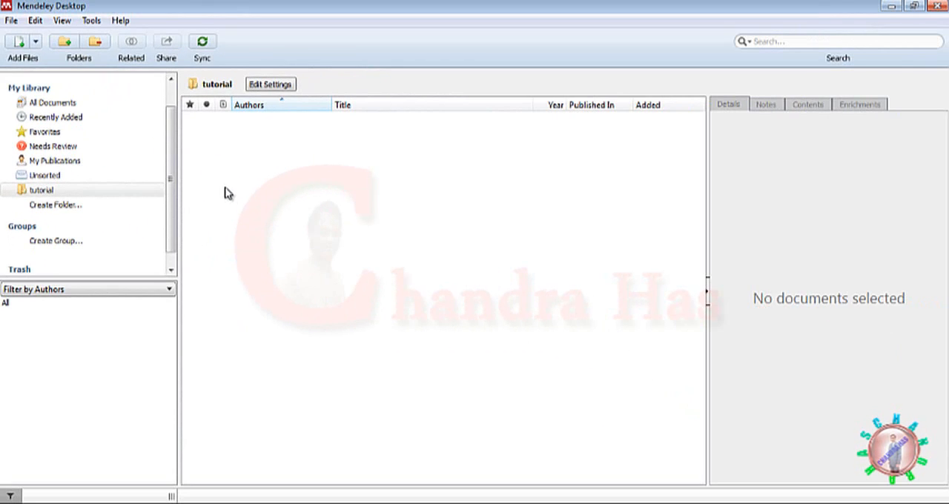
pyautogui.click(41, 189)
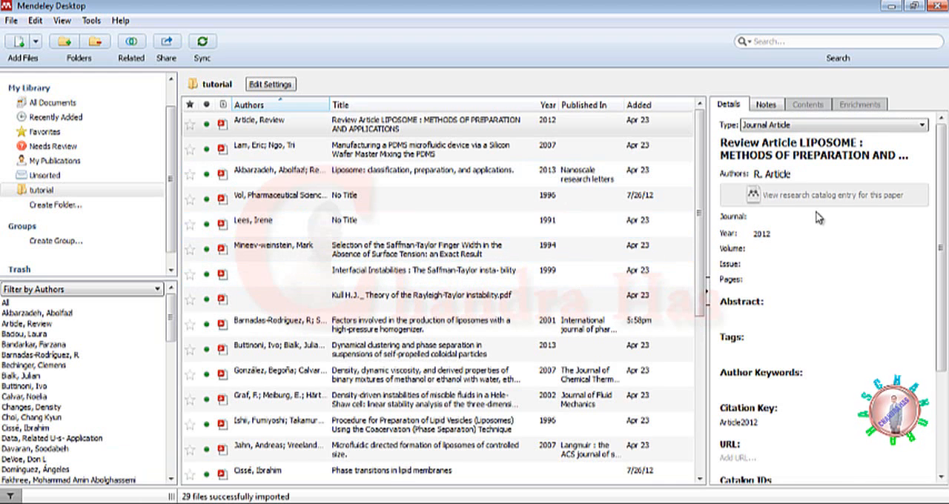
# Inspect several tutorial papers' details and citation keys, including the liposome review and Tanveer paper
pyautogui.click(838, 216)
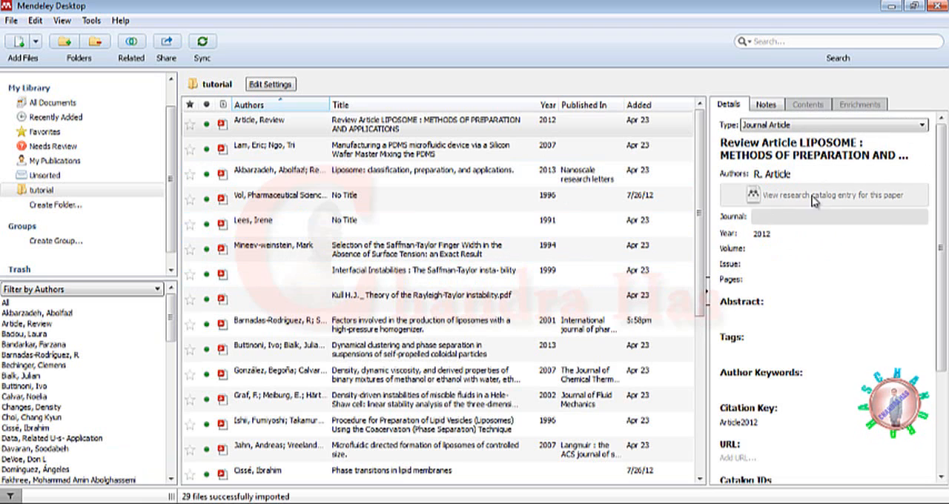
pyautogui.click(423, 126)
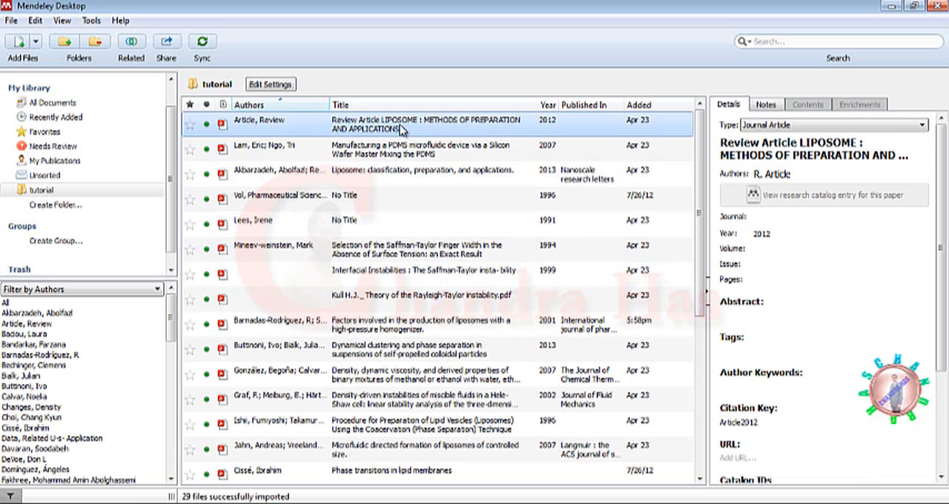
pyautogui.moveTo(758, 270)
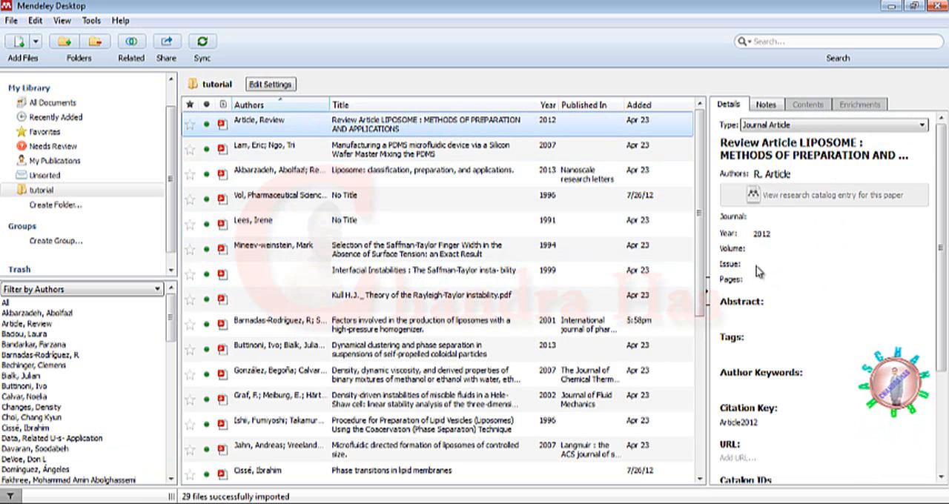
pyautogui.click(400, 249)
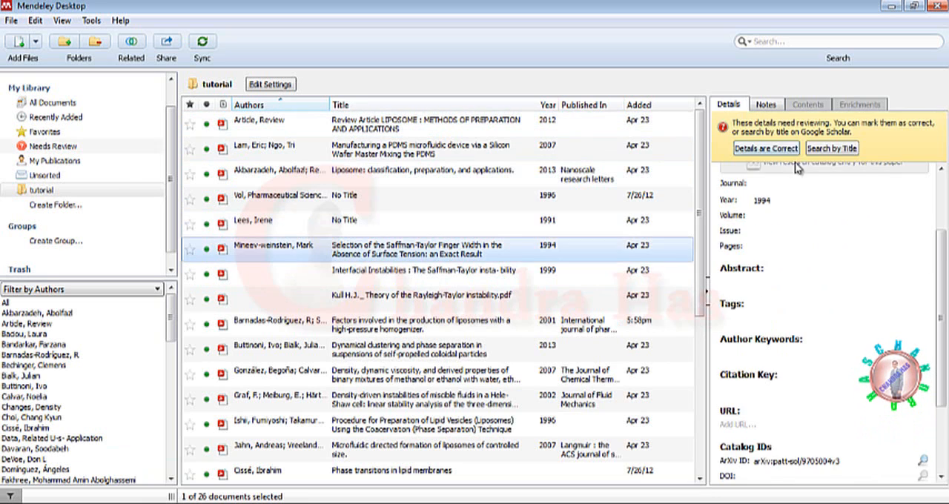
pyautogui.click(418, 350)
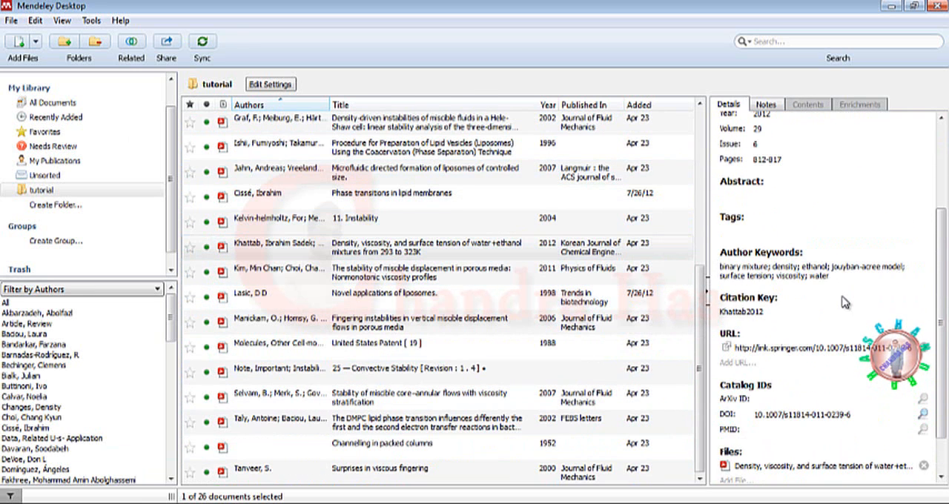
pyautogui.click(808, 273)
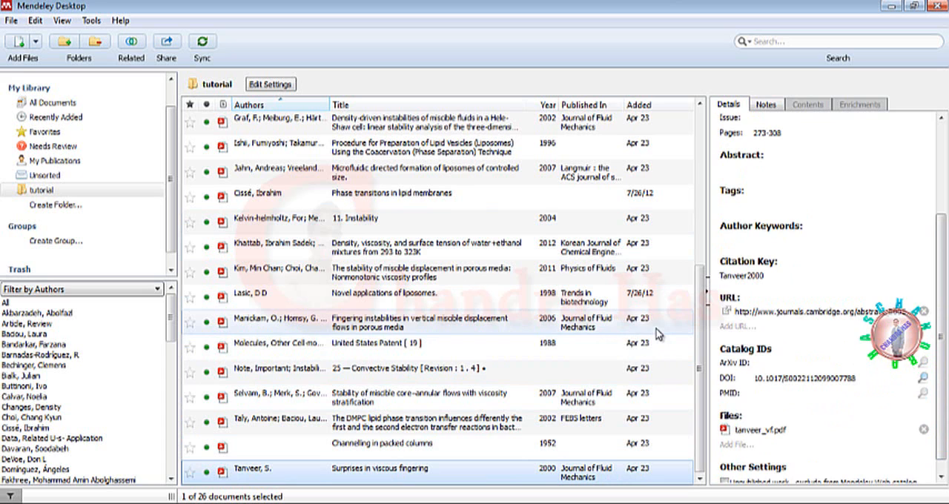
pyautogui.moveTo(368, 268)
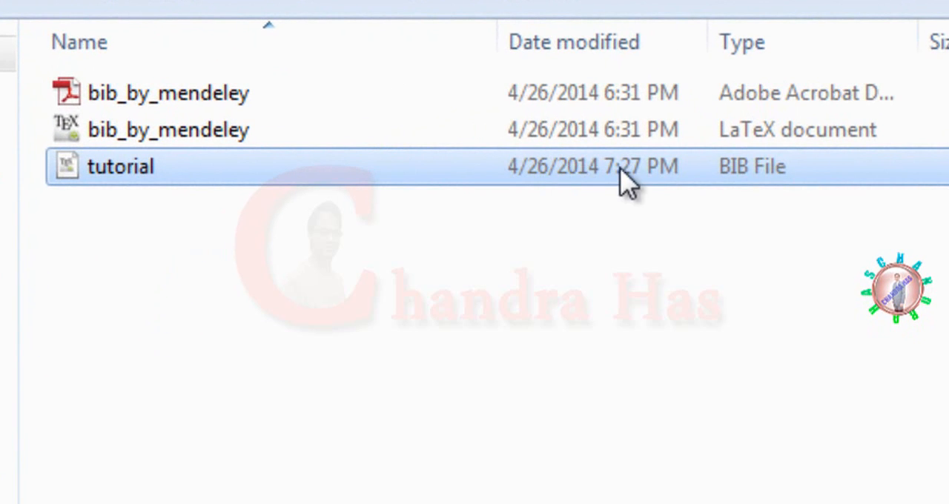
pyautogui.moveTo(581, 215)
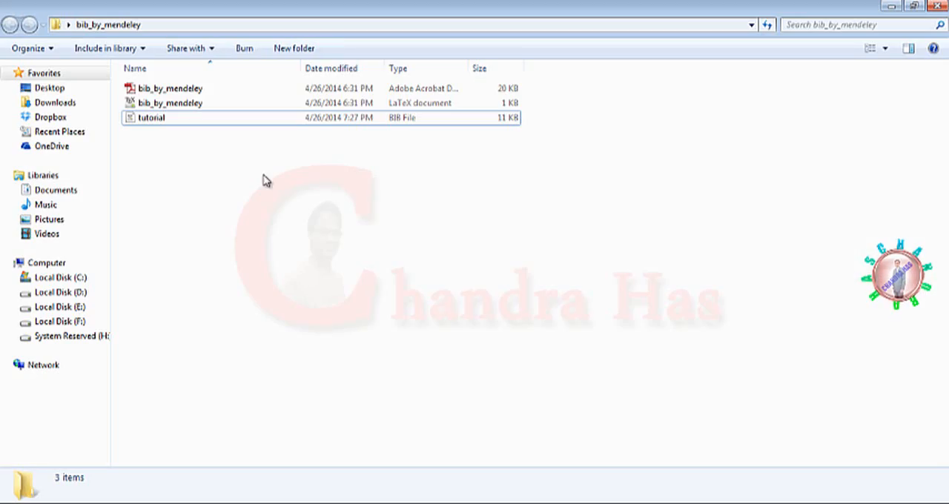
pyautogui.moveTo(190, 463)
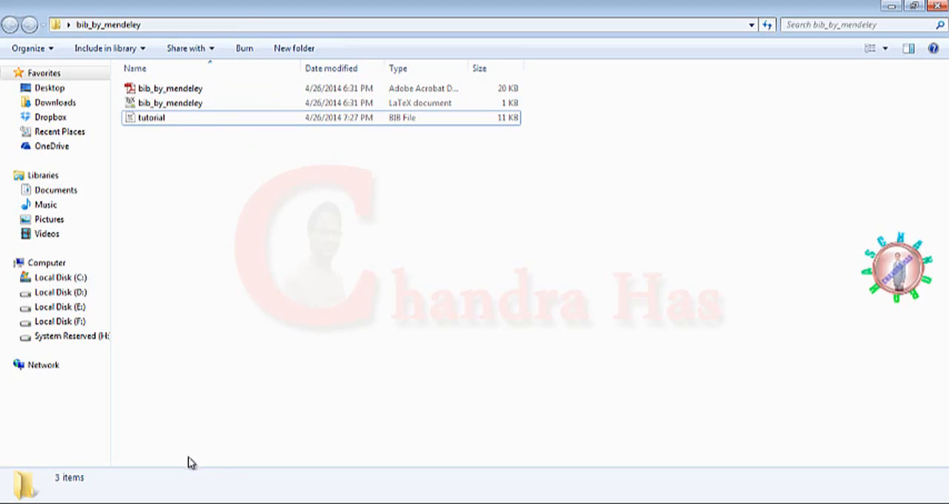
# Point bib_by_mendeley.tex's \bibliography to 'tutorial' and compile it with PDFLaTeX
pyautogui.doubleClick(169, 98)
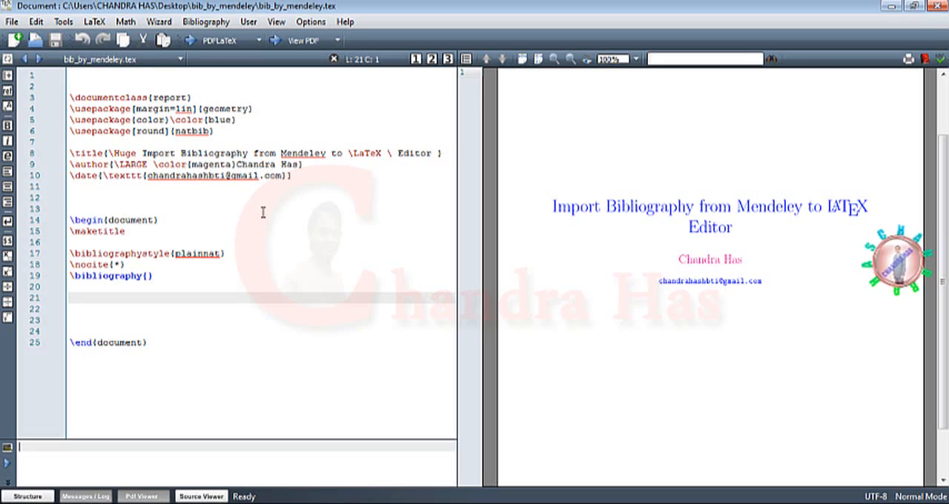
pyautogui.moveTo(231, 240)
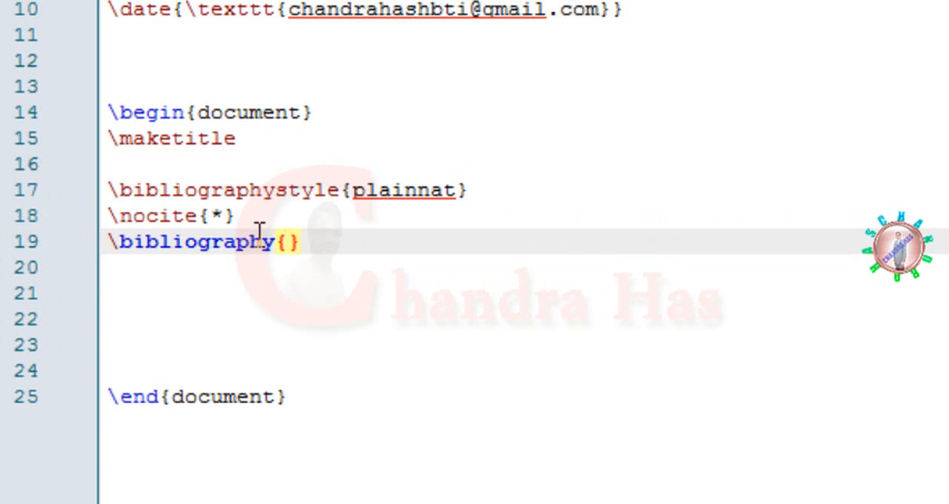
pyautogui.moveTo(365, 260)
pyautogui.write('tutorial')
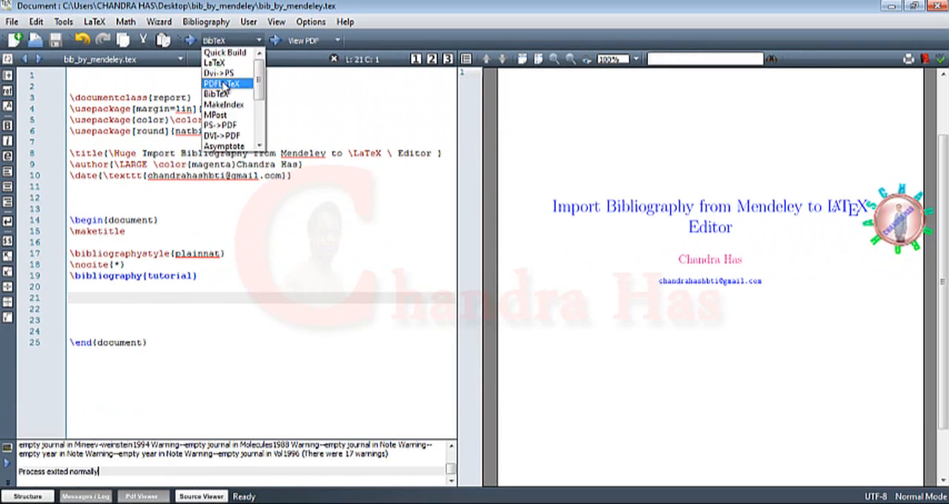
pyautogui.click(230, 83)
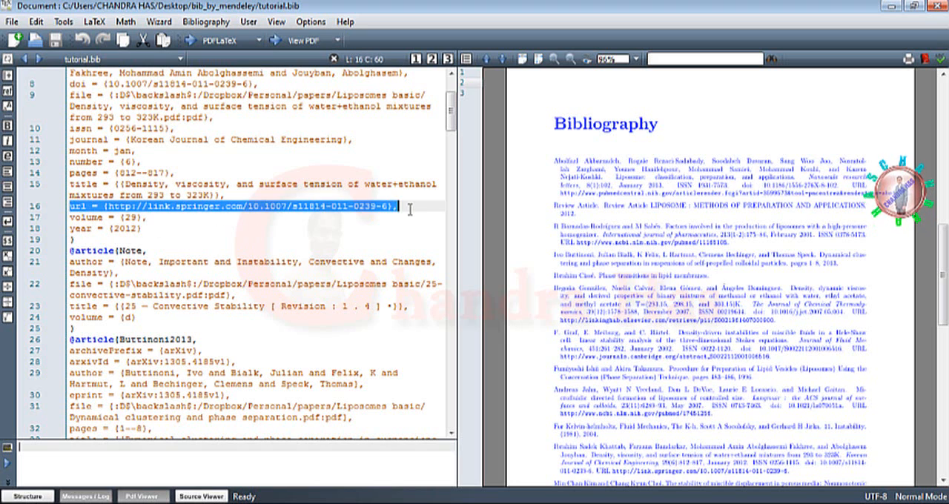
pyautogui.scroll(-3)
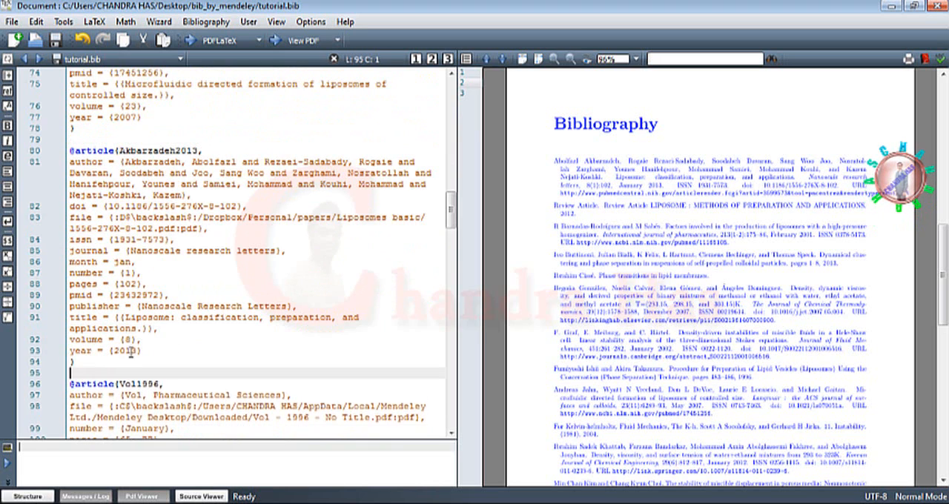
pyautogui.scroll(-3)
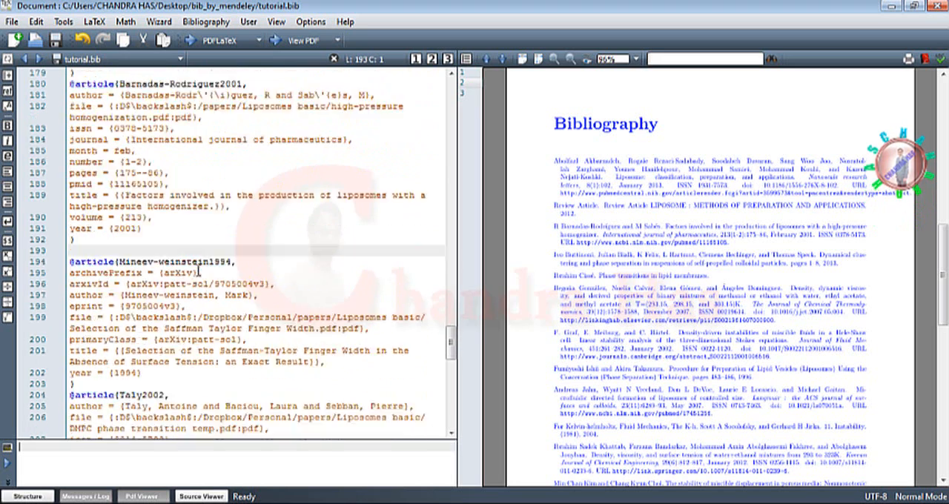
pyautogui.scroll(-3)
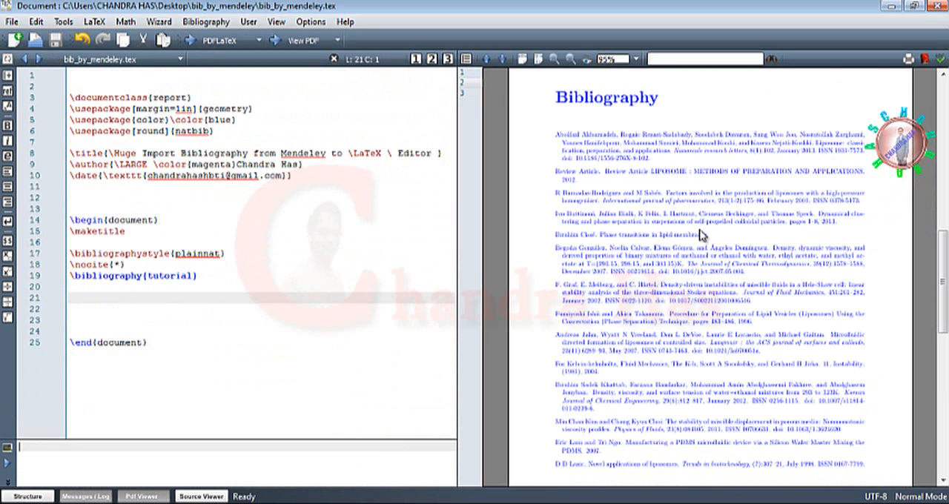
# Scroll the PDF preview through the compiled Bibliography list
pyautogui.scroll(-3)
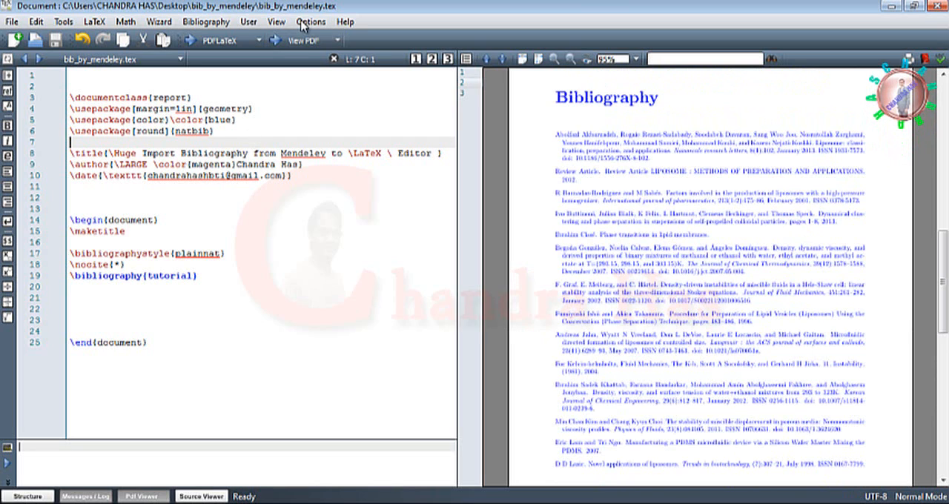
# Set Quick Build to PdfLaTeX + Bib(la)tex + PdfLaTeX (x2) + View Pdf and run it
pyautogui.click(311, 21)
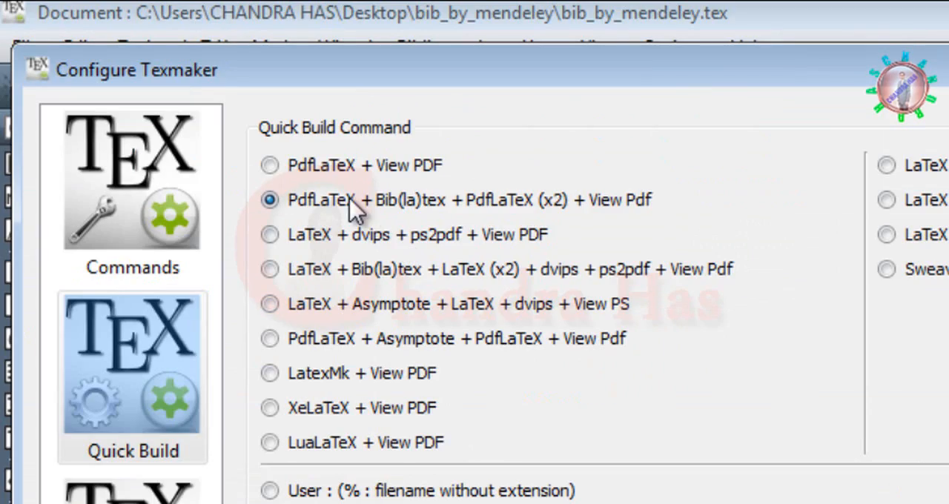
pyautogui.moveTo(382, 215)
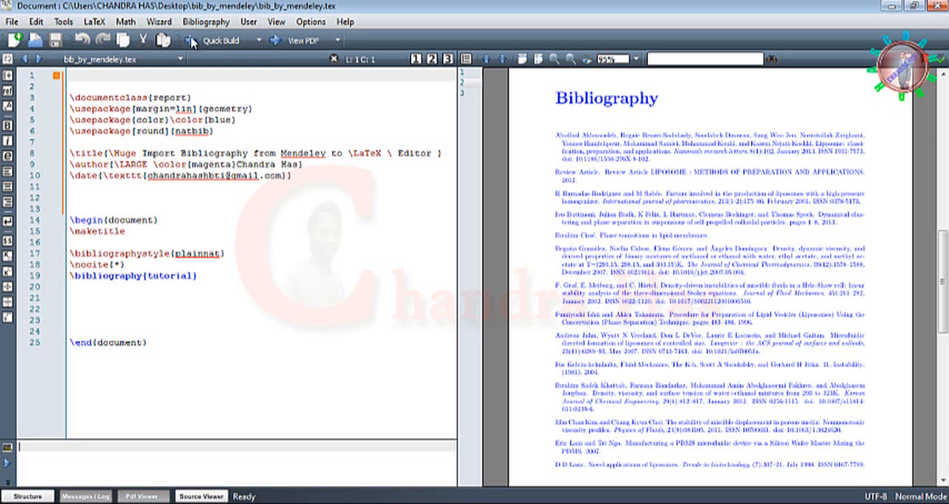
pyautogui.click(194, 40)
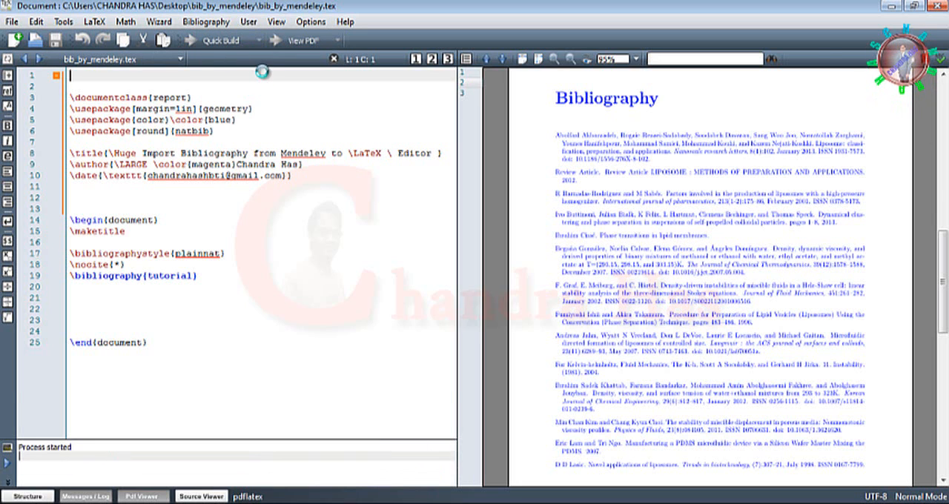